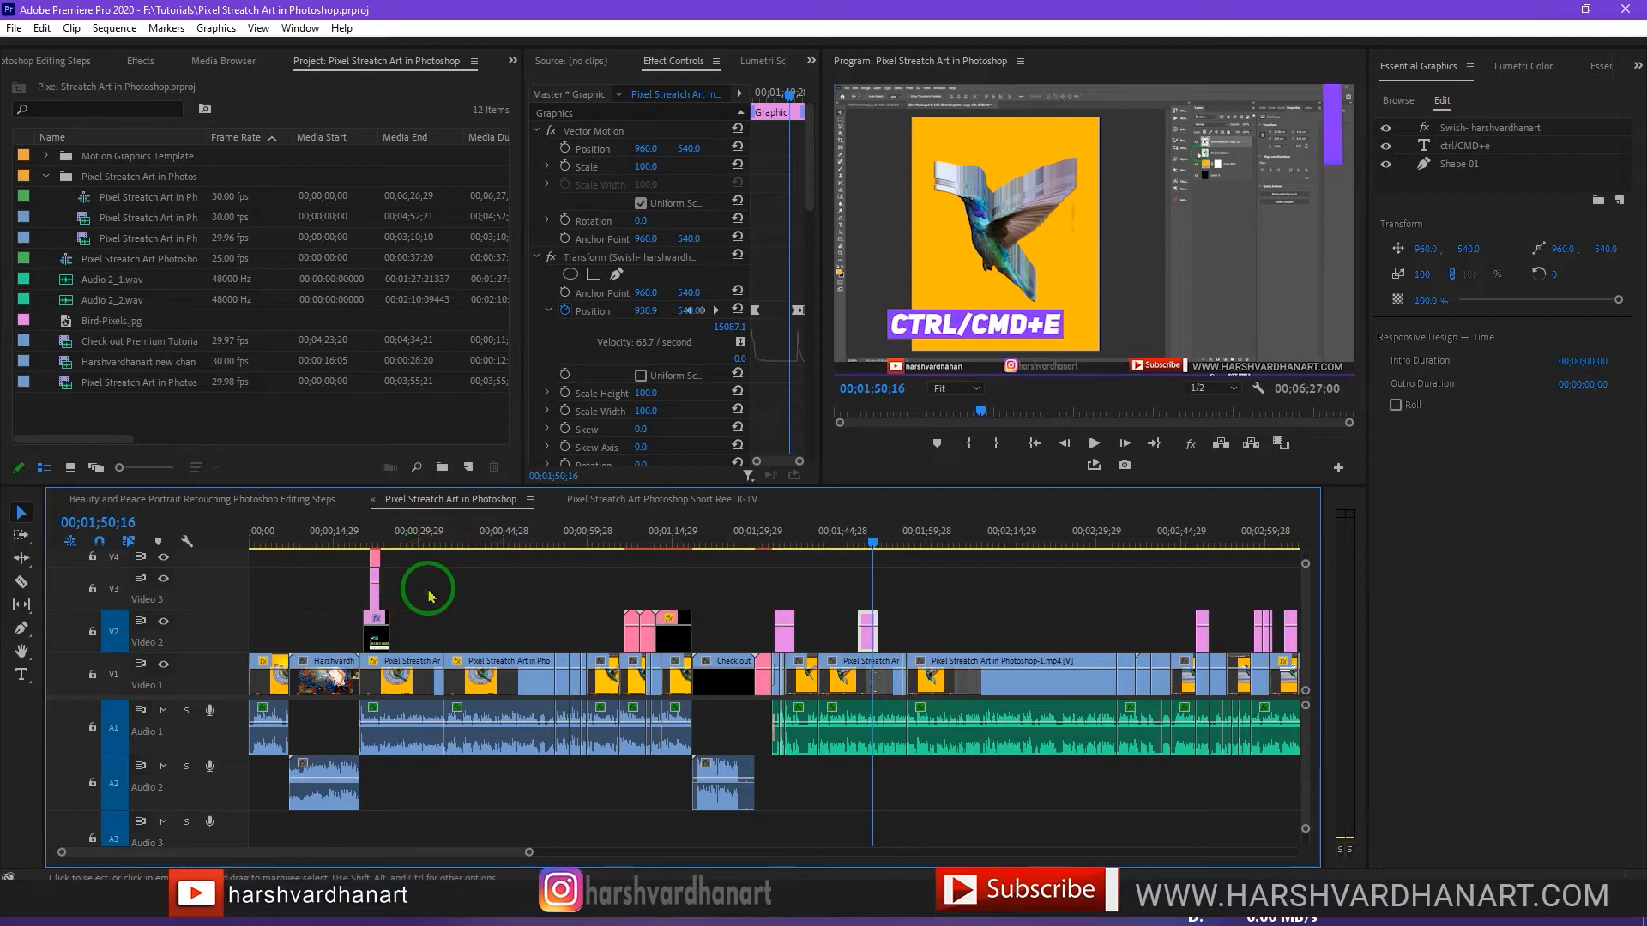
mouse_move(468, 581)
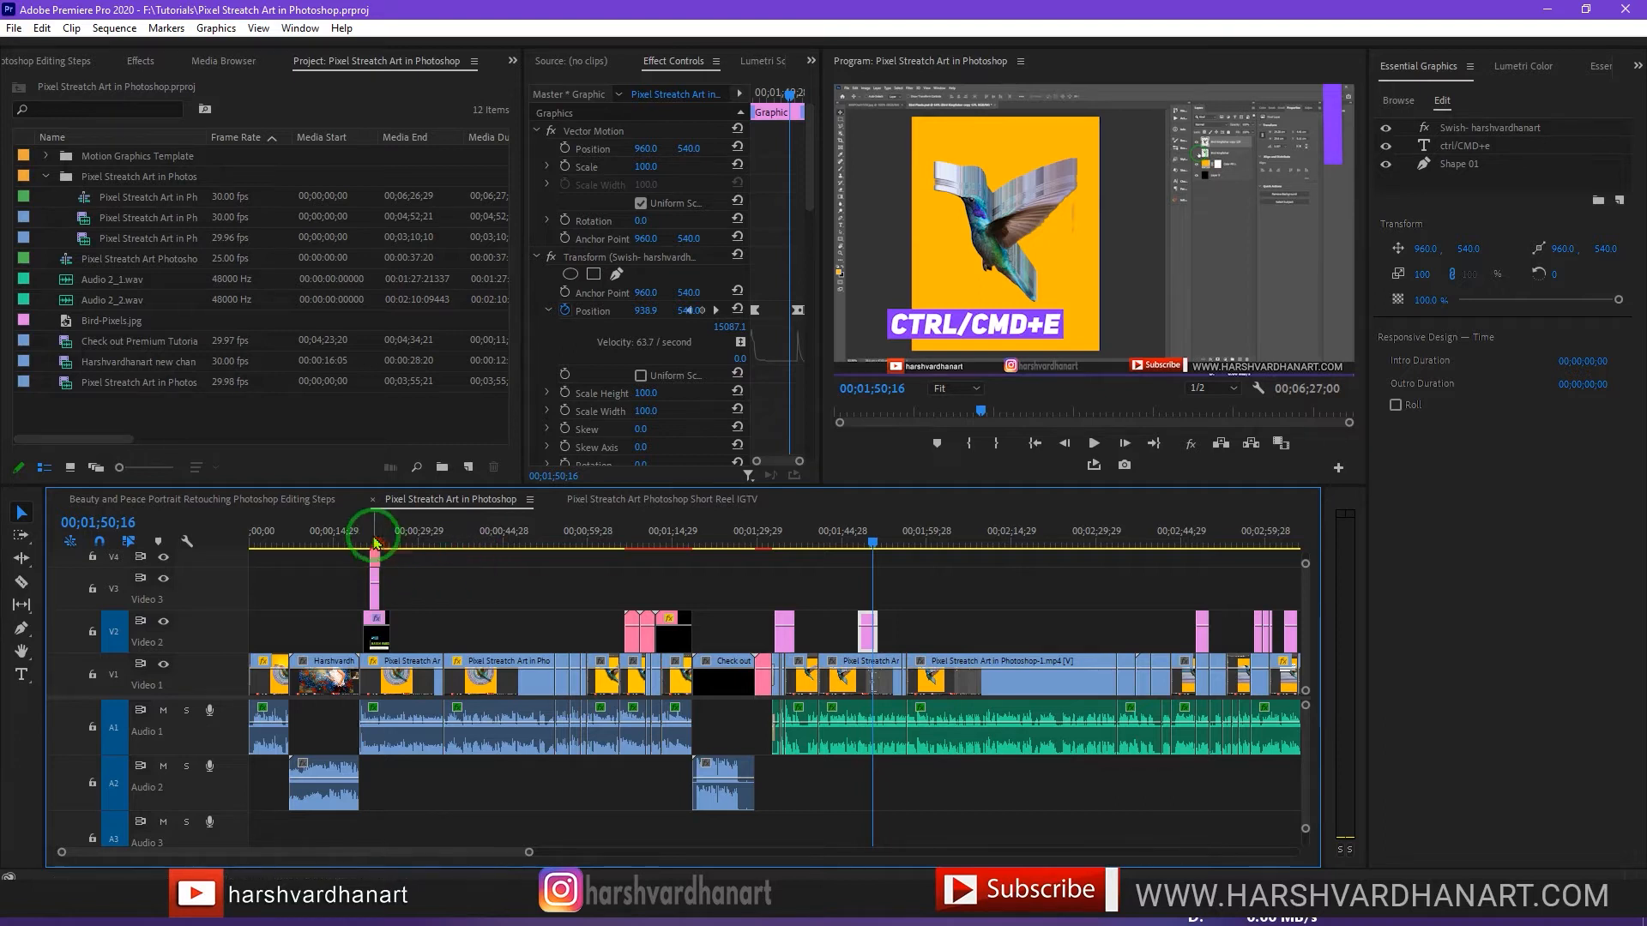
Launch File > Project Manager and uncheck Exclude Unused Clips so unused clips are kept.
click(372, 540)
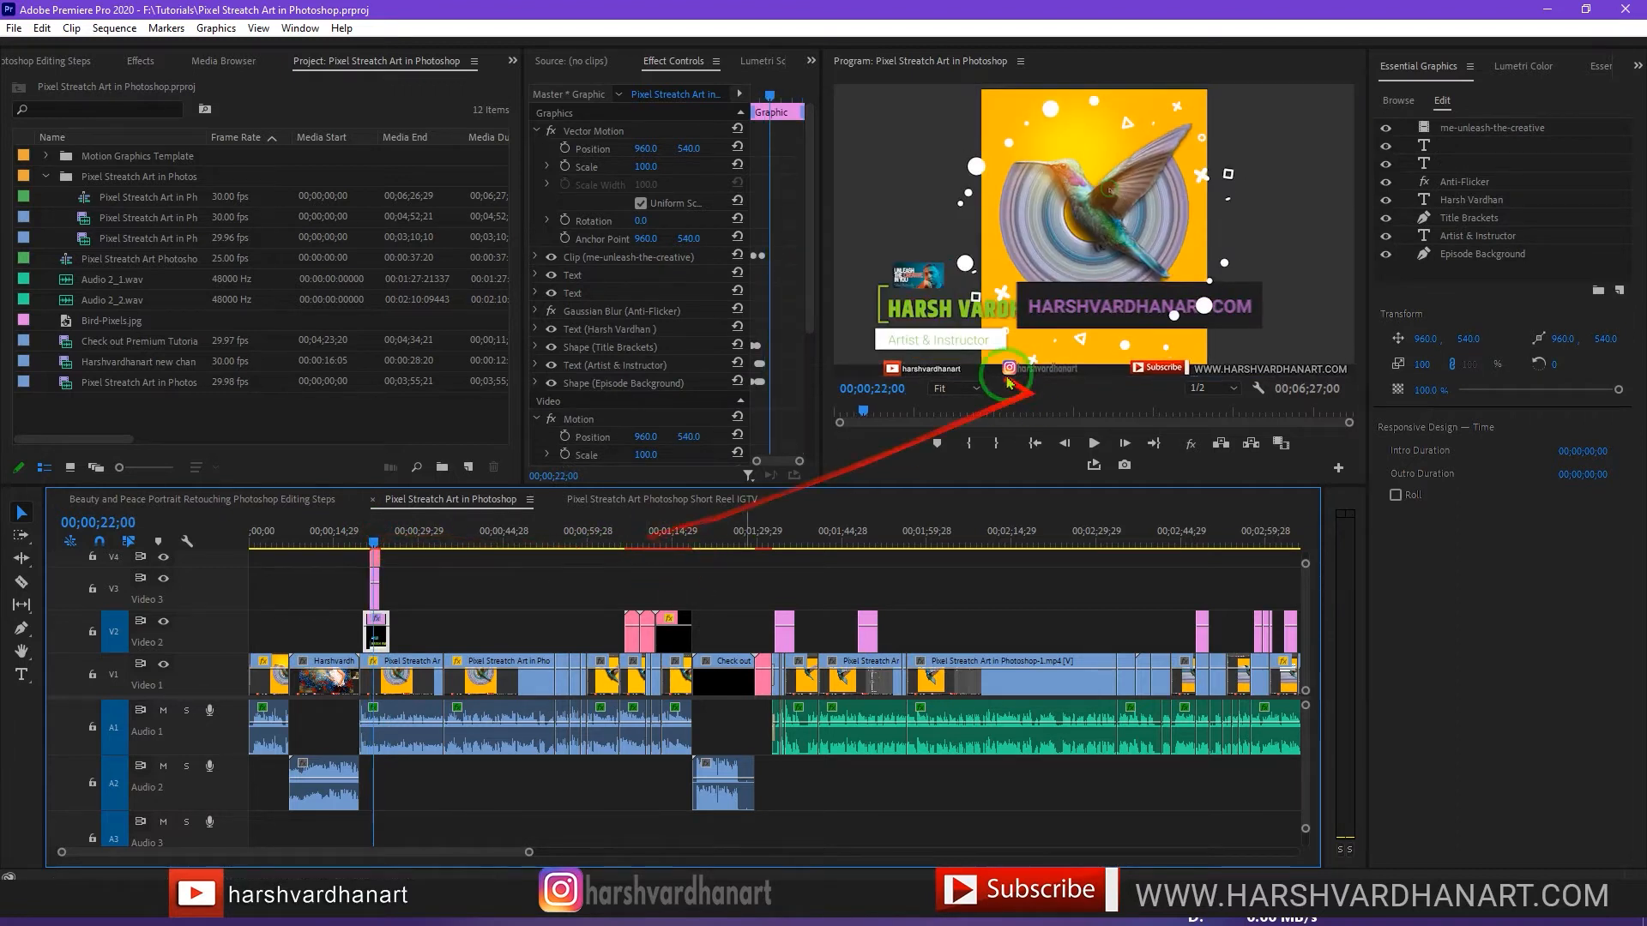
click(633, 539)
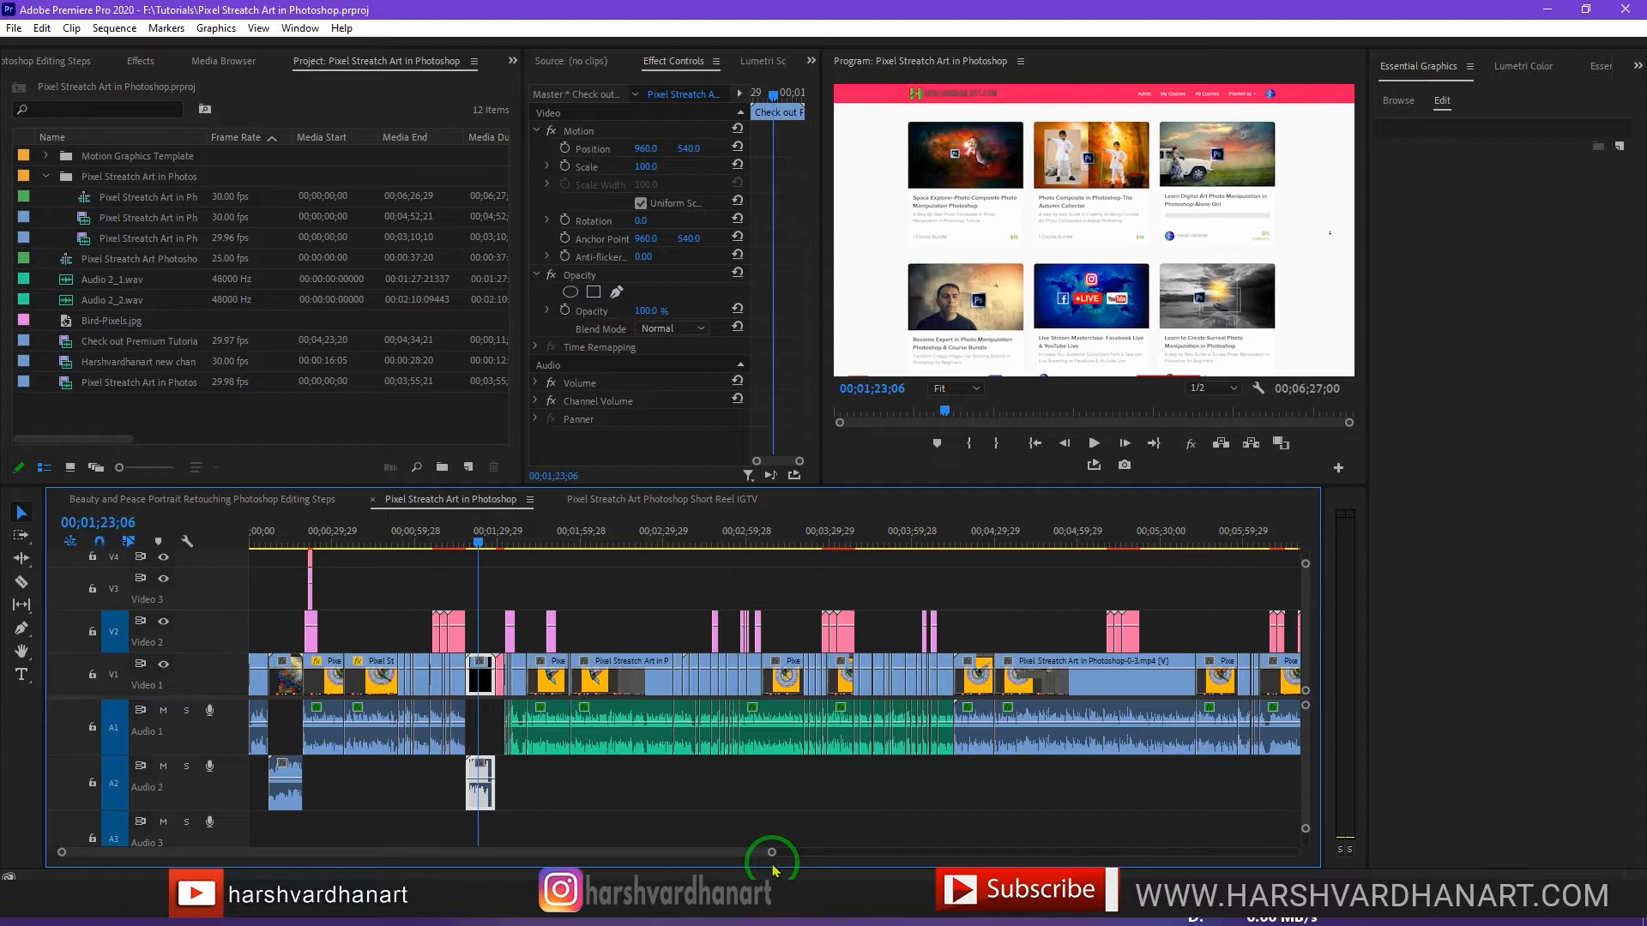
mouse_move(12, 41)
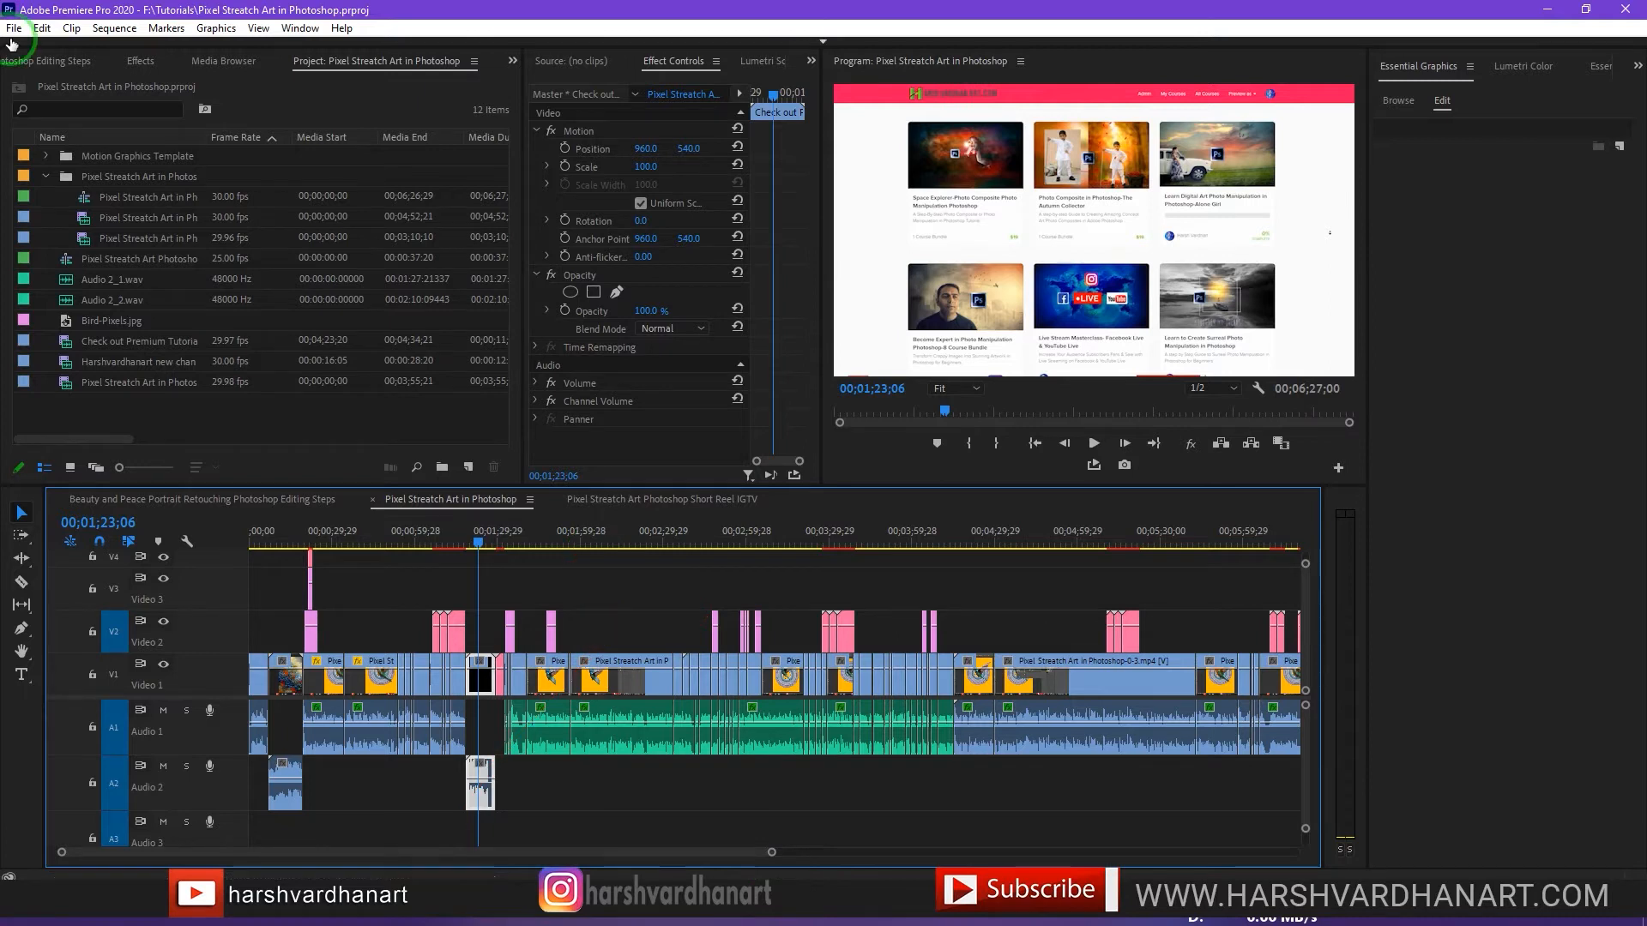
click(14, 29)
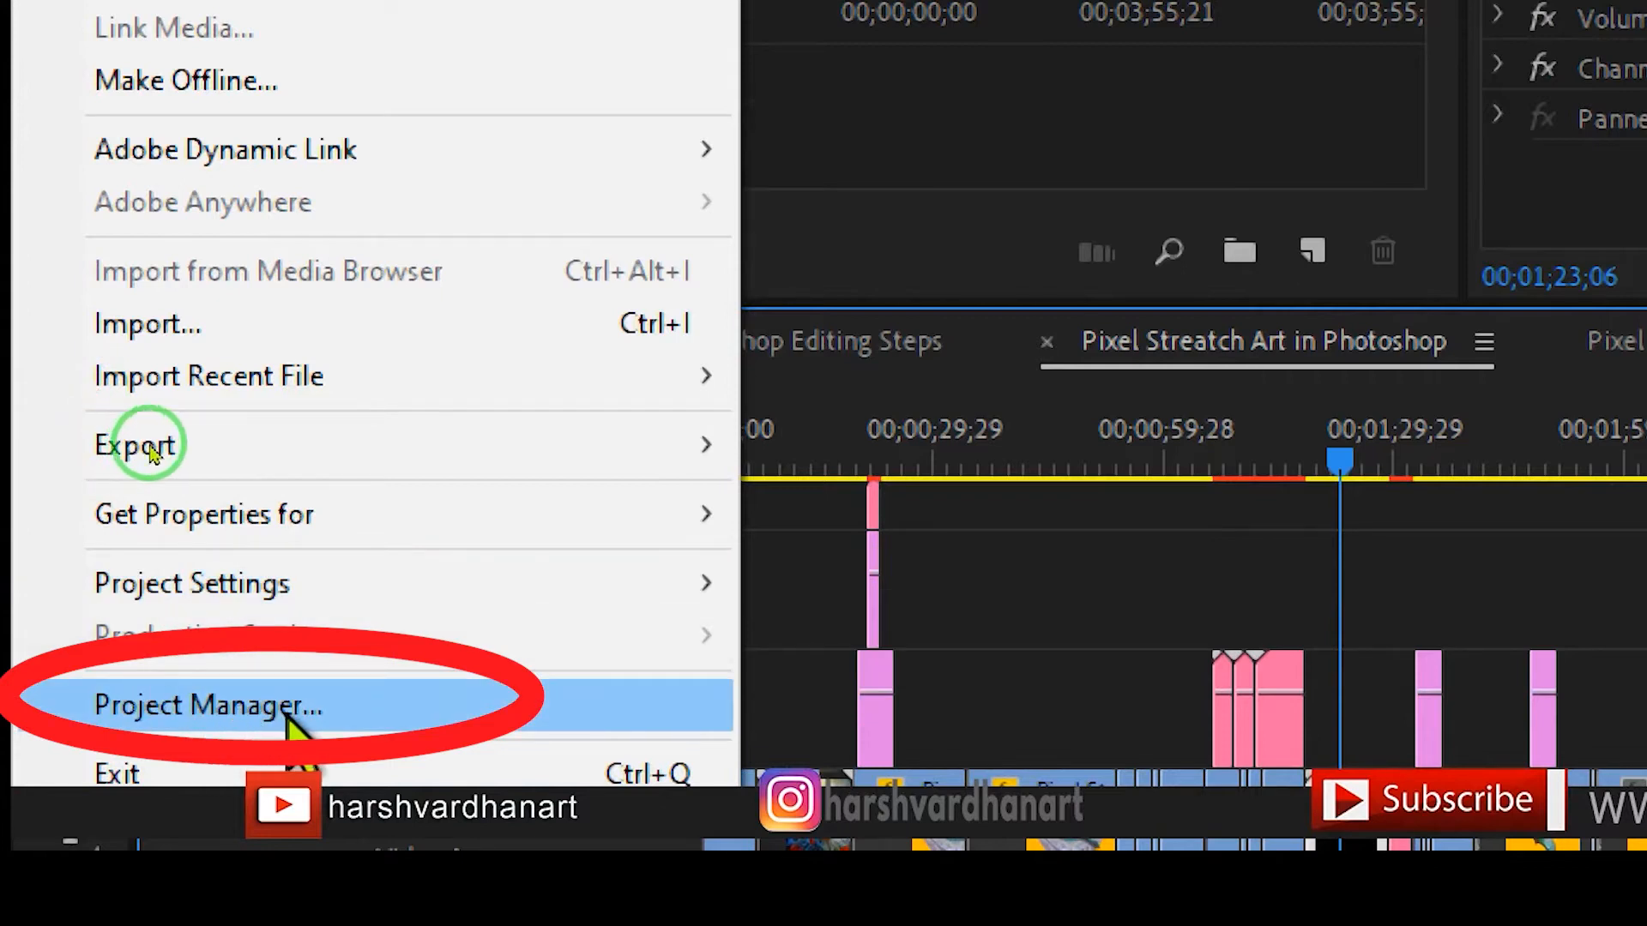
click(206, 705)
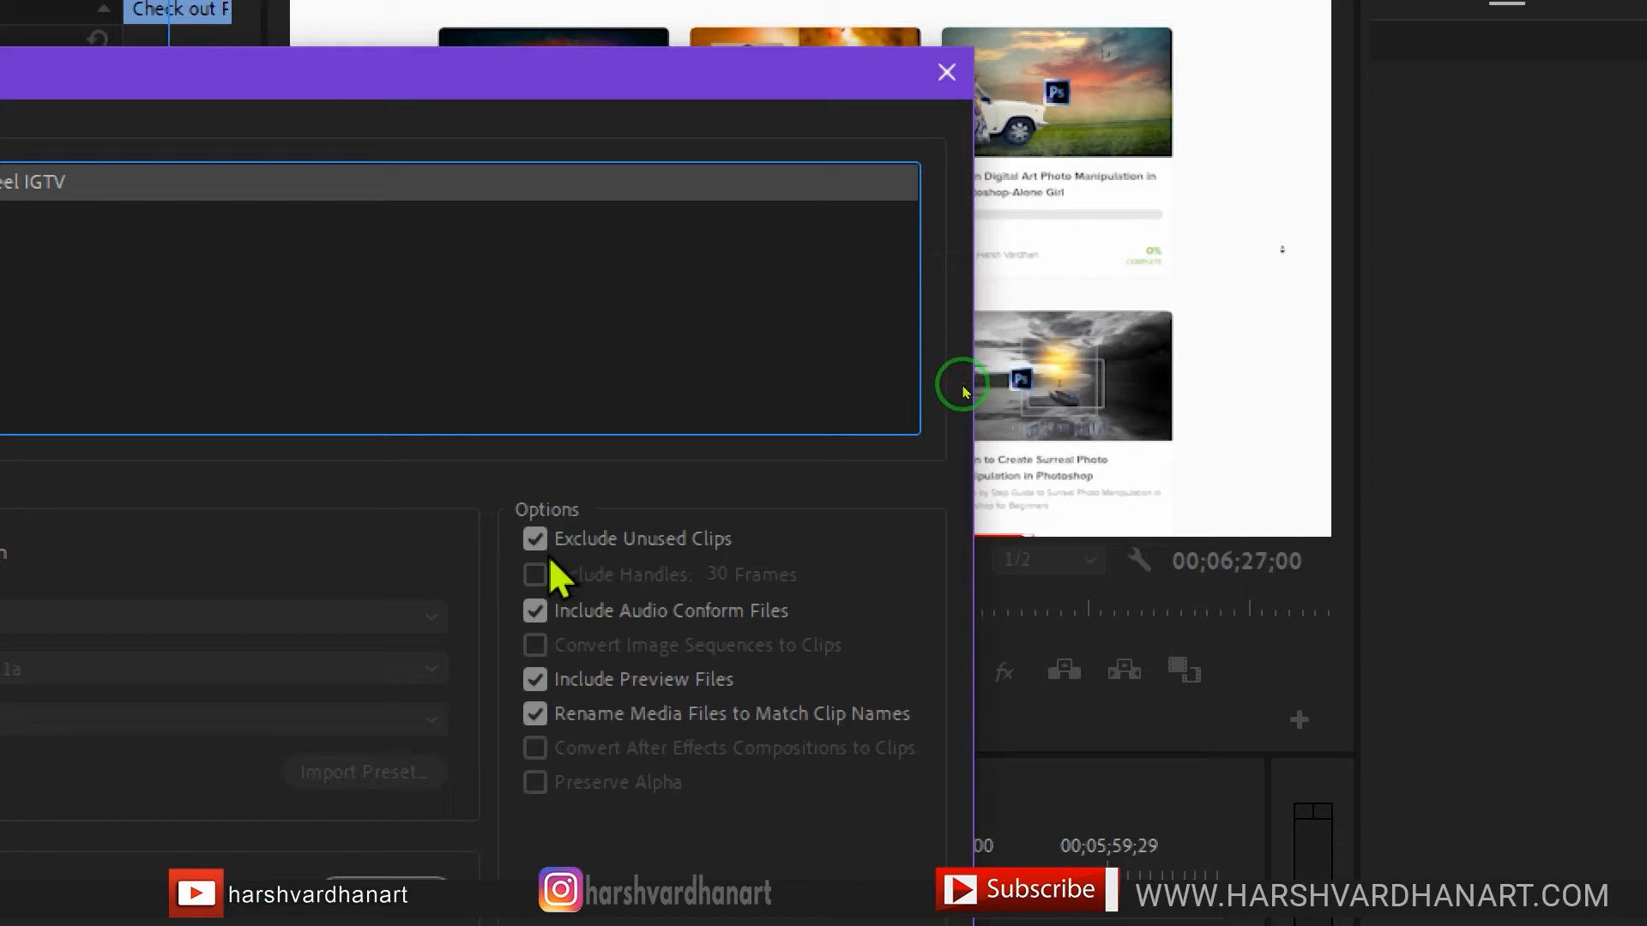
click(533, 539)
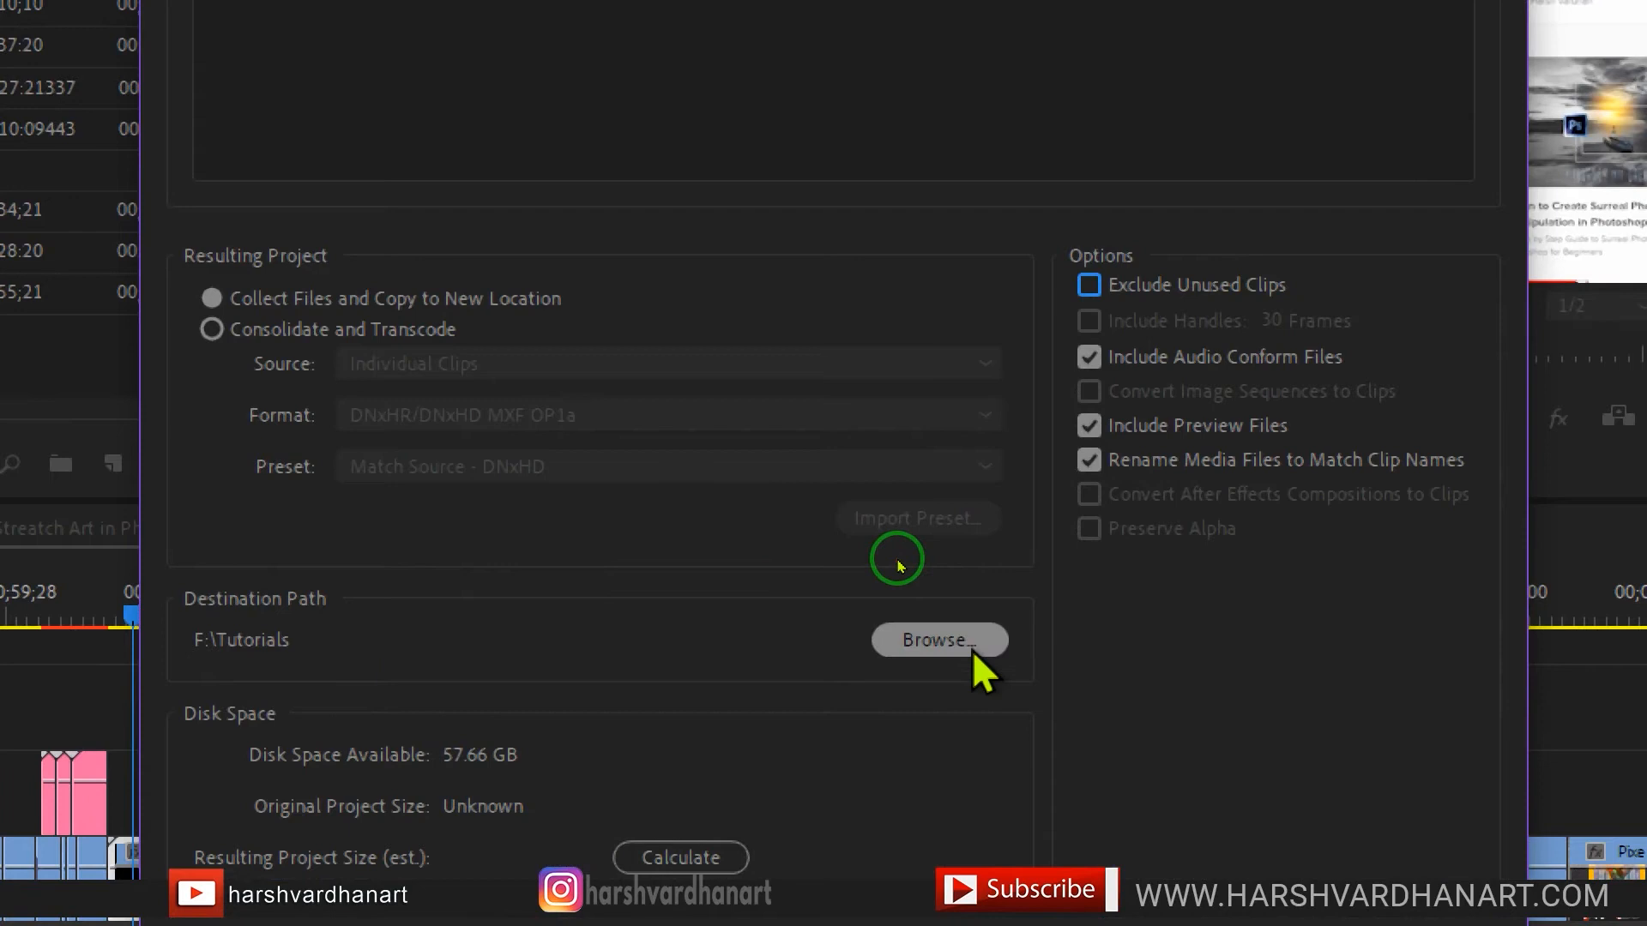
Browse to the Desktop and select it as the collected project's destination folder.
click(938, 639)
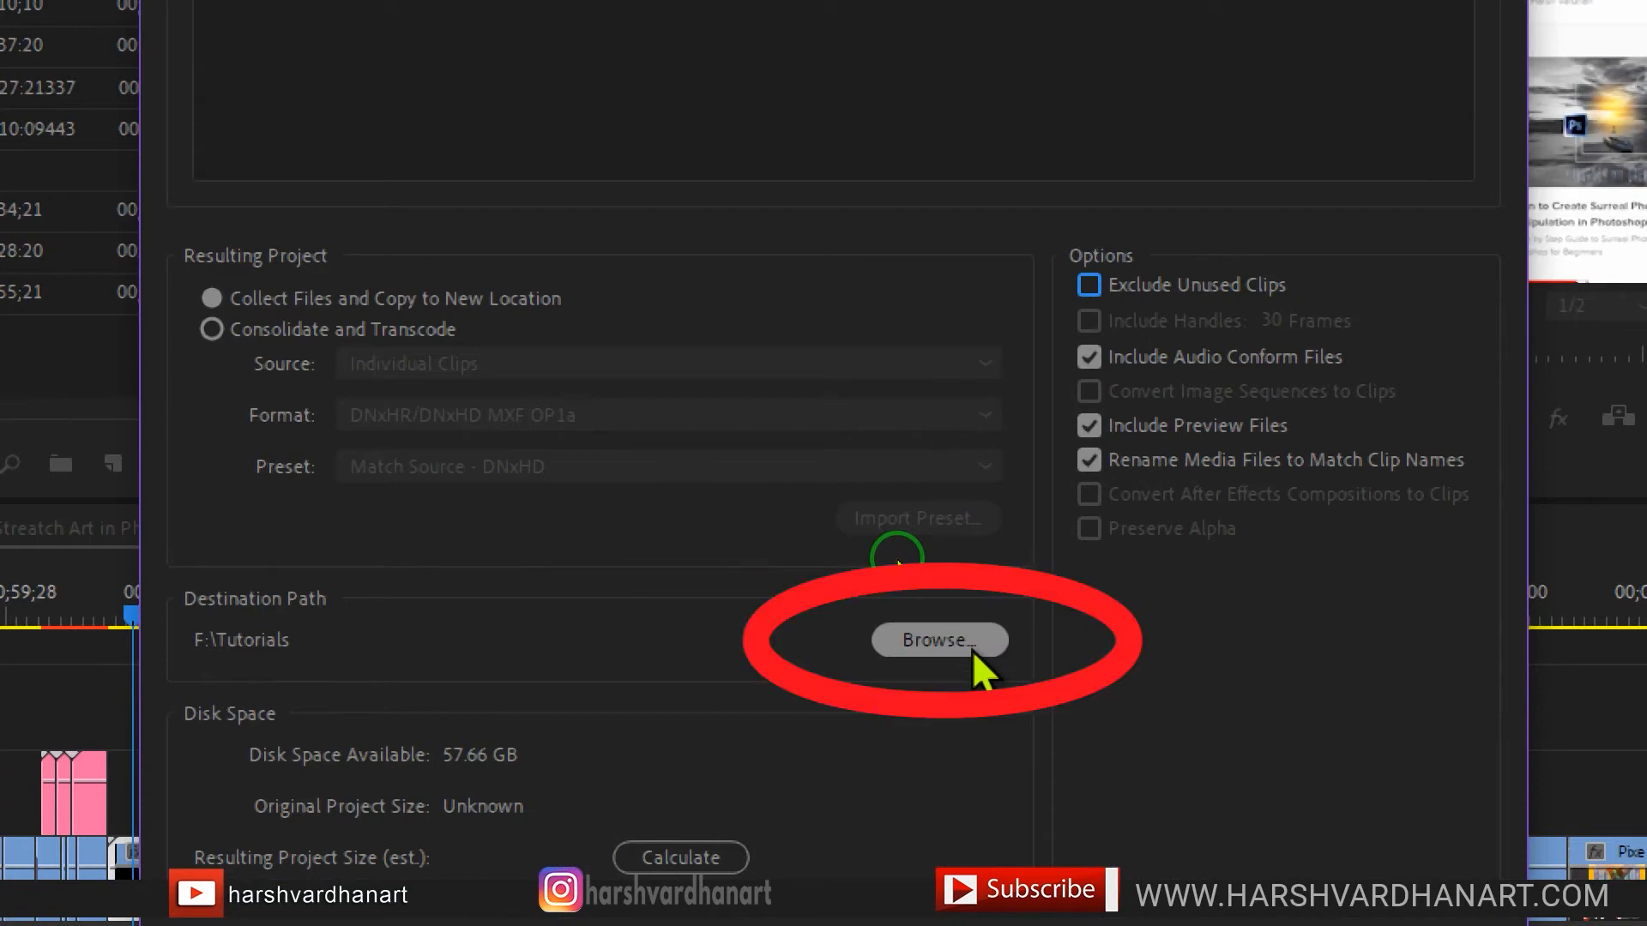
click(938, 640)
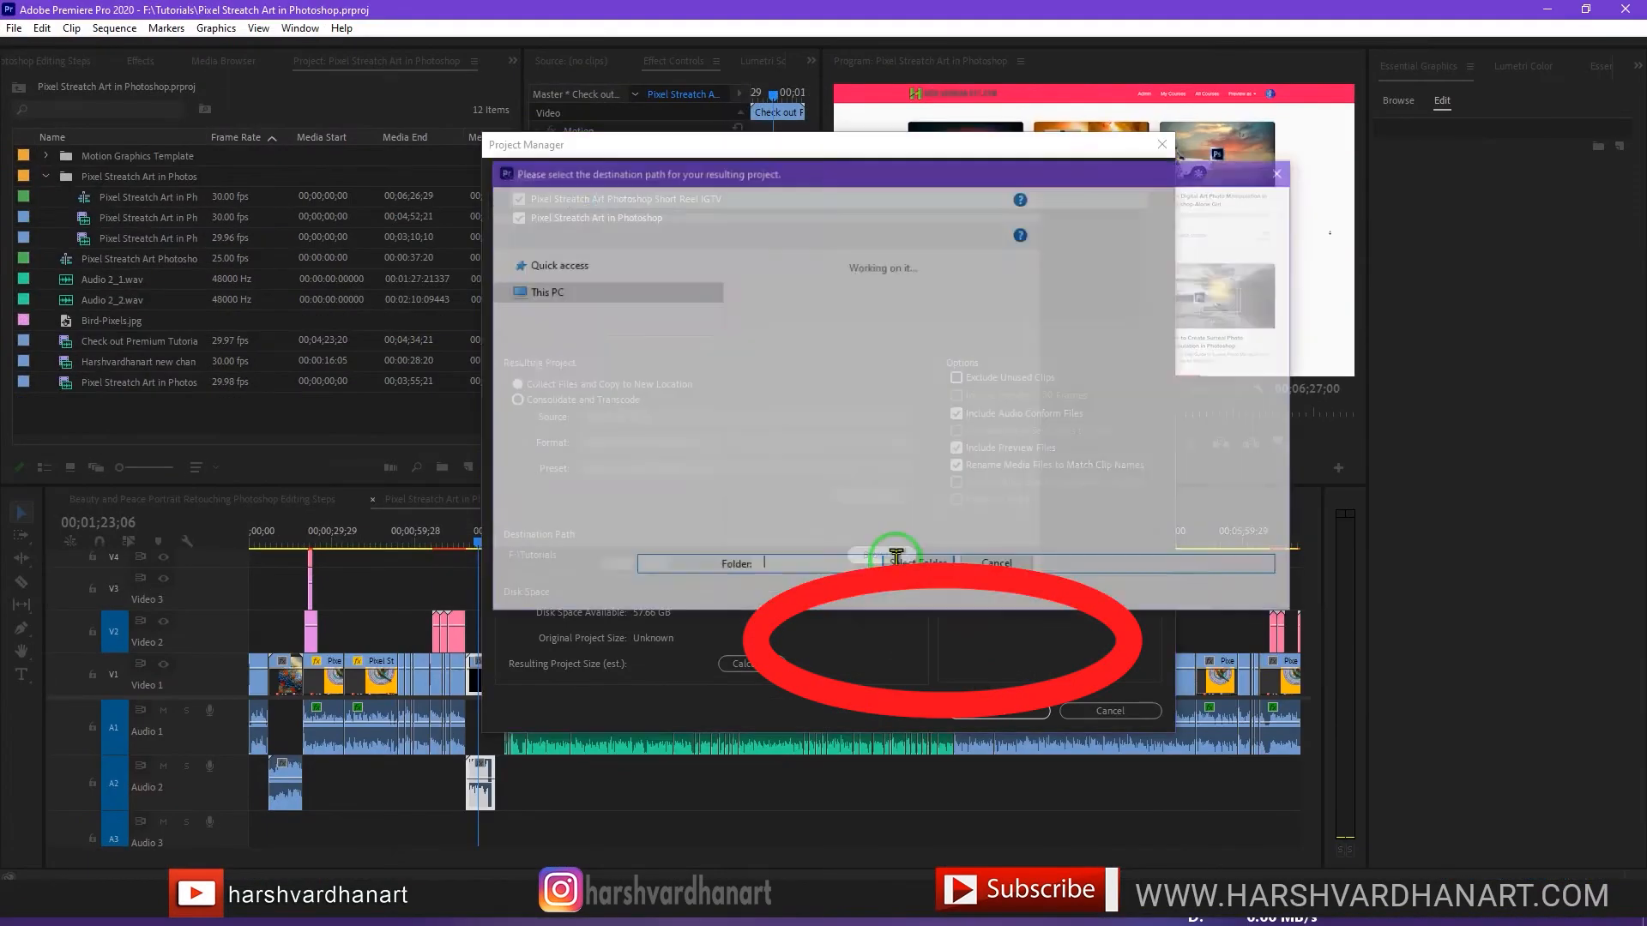
click(906, 563)
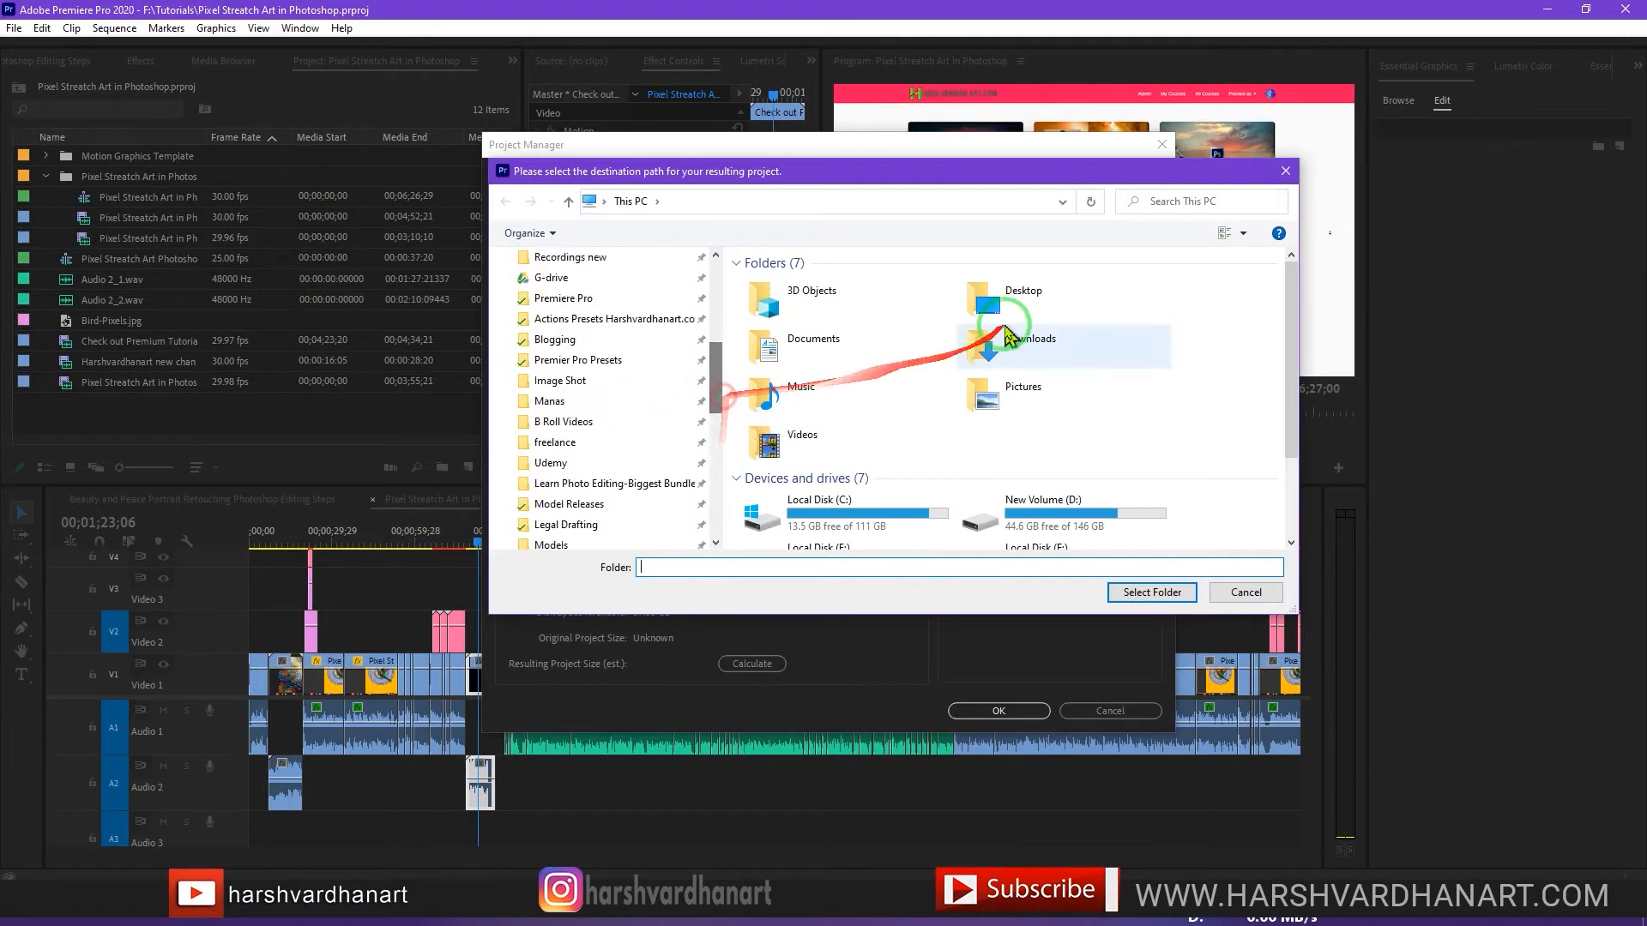
double_click(1023, 305)
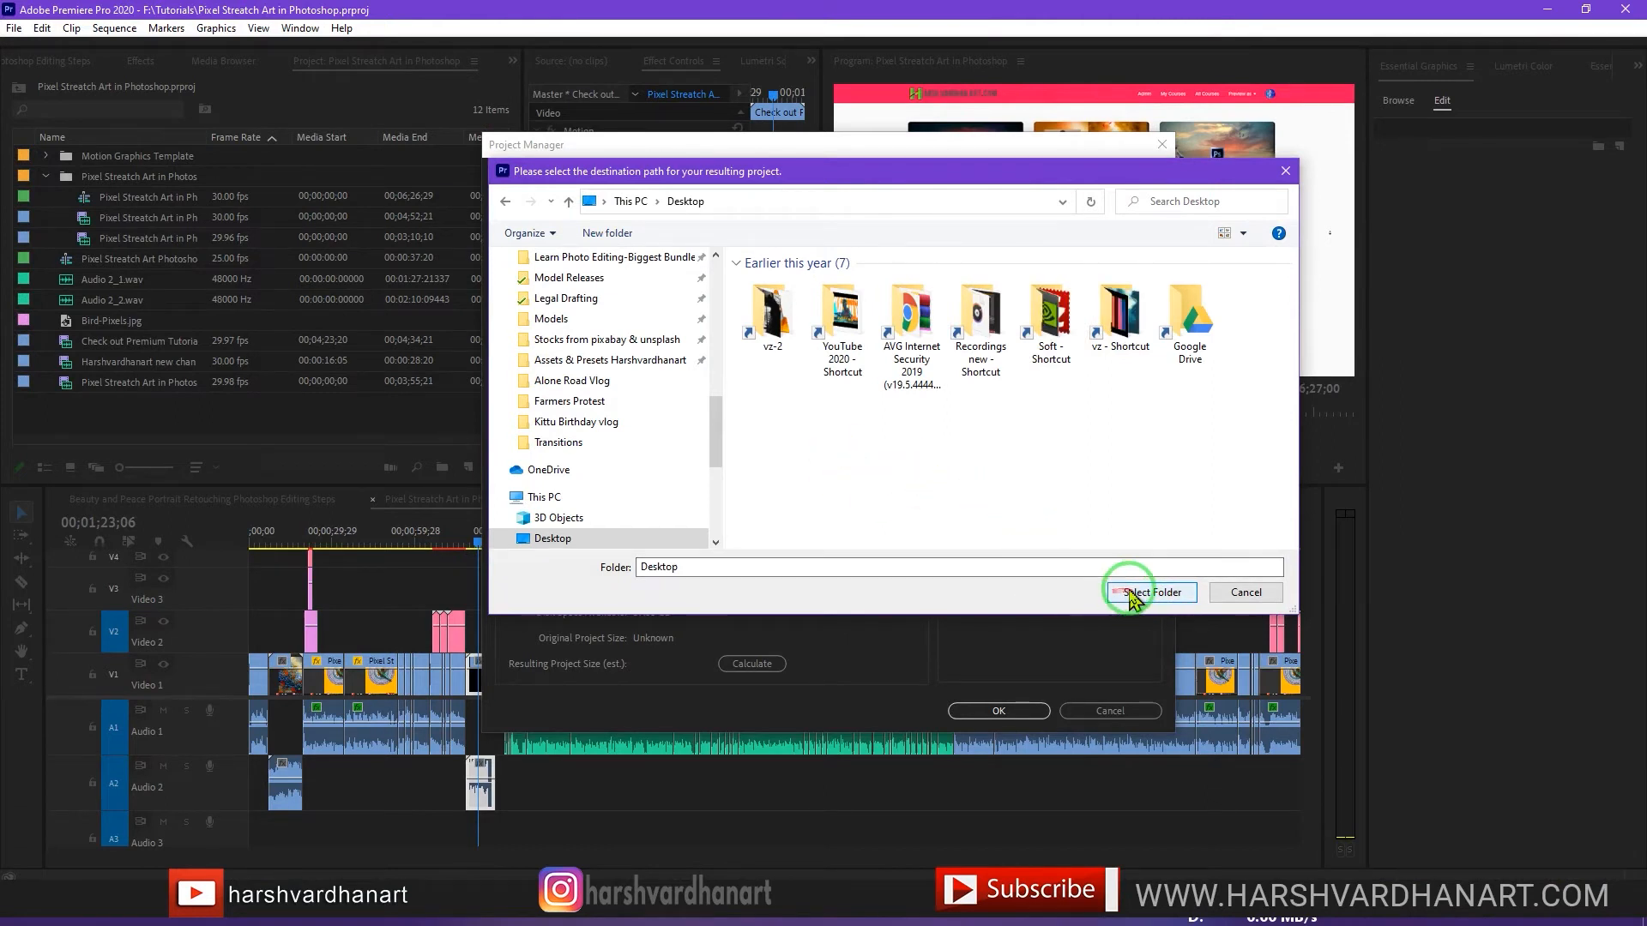
click(1147, 592)
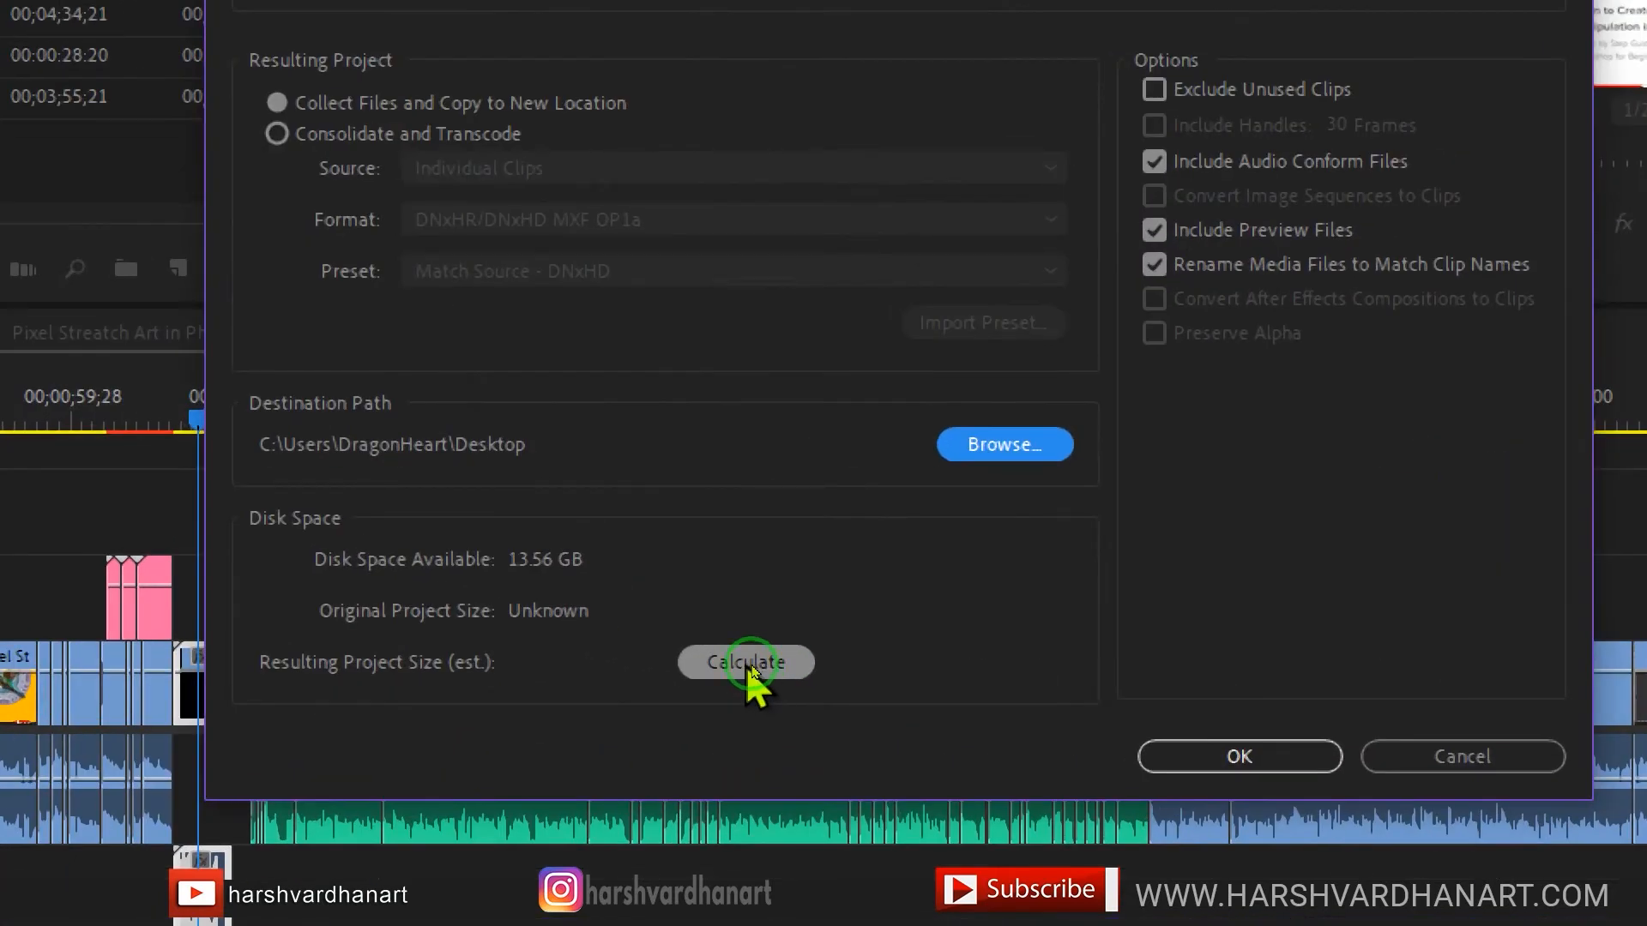
Calculate the 158.15 MB size estimate, run the collection, then minimize Premiere to reach the desktop.
click(744, 662)
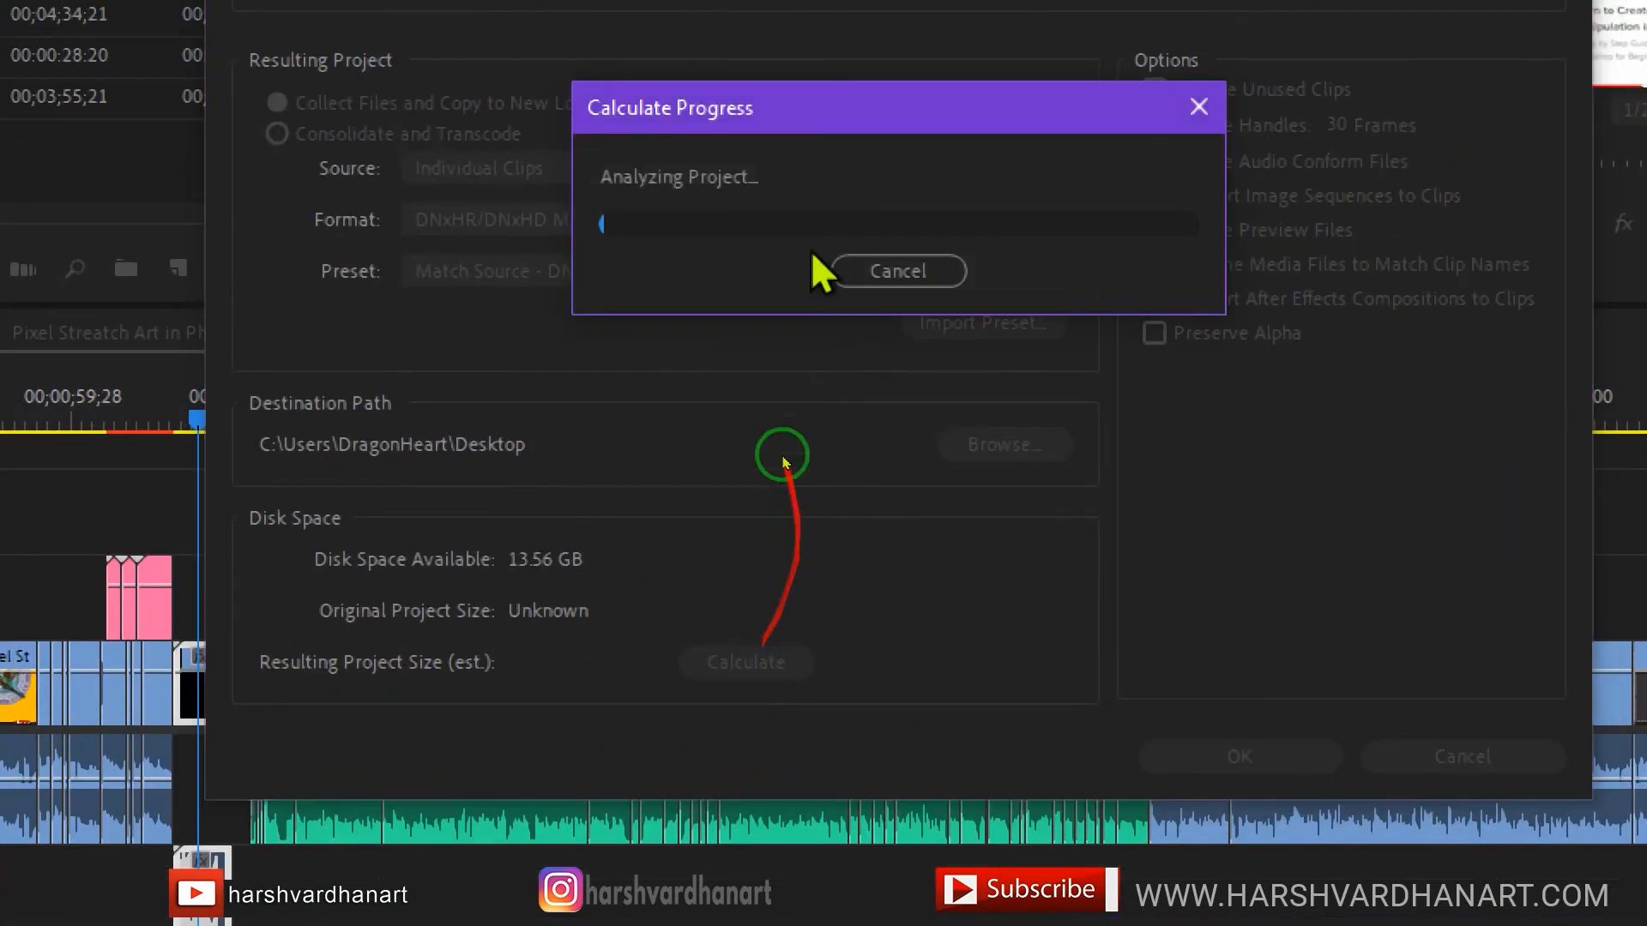
click(897, 271)
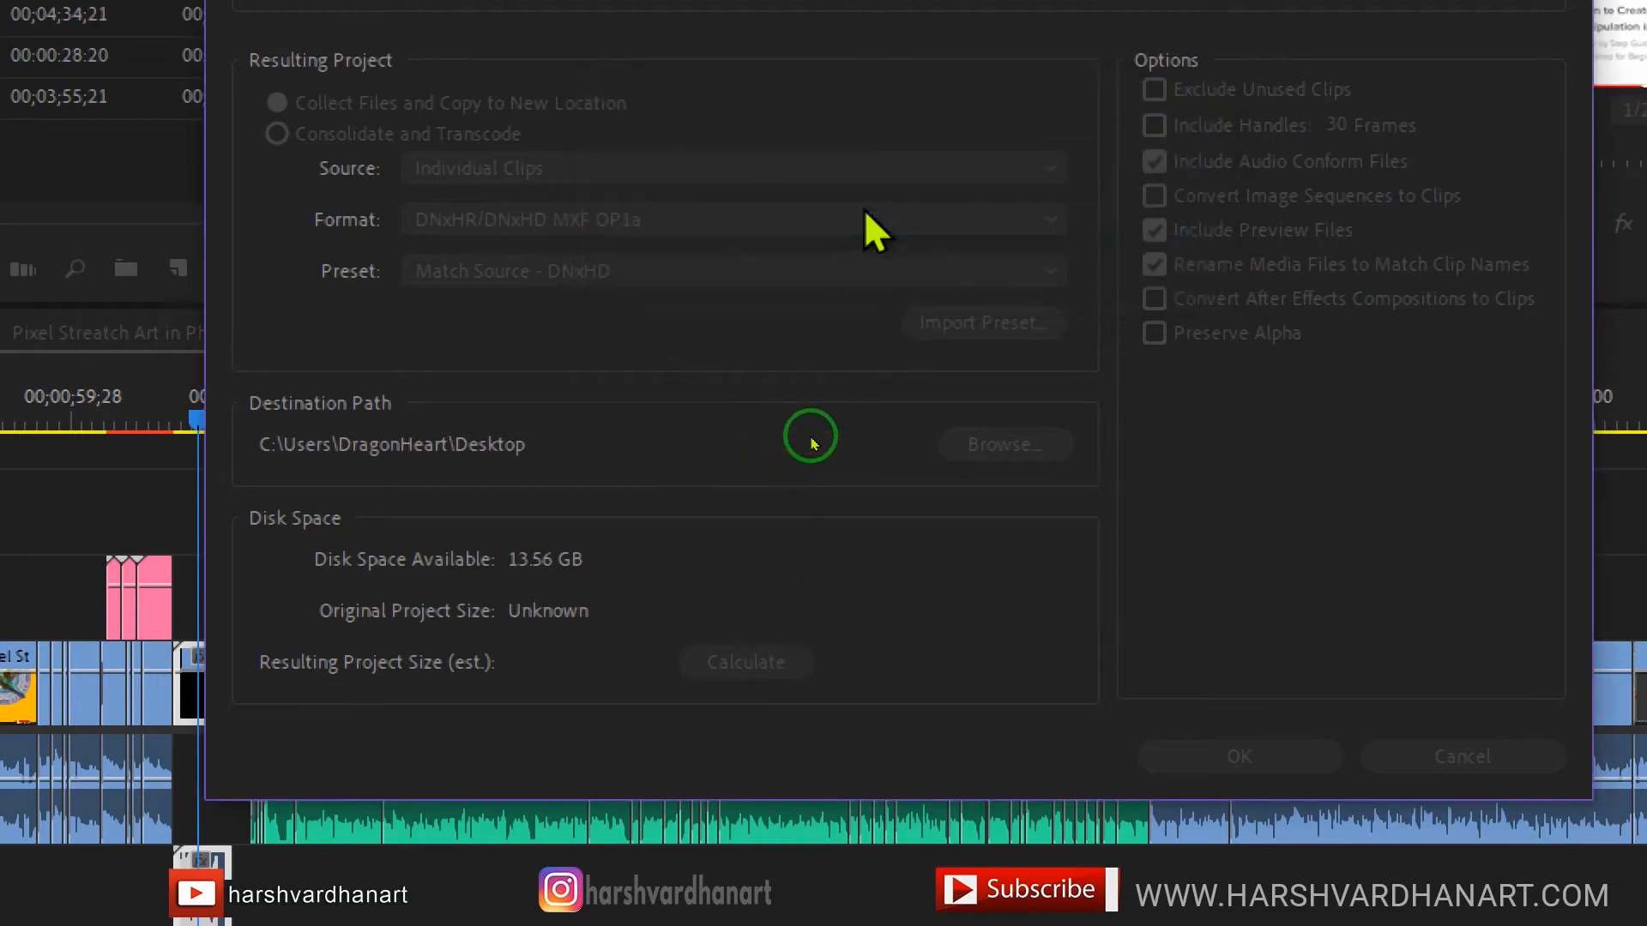
click(744, 662)
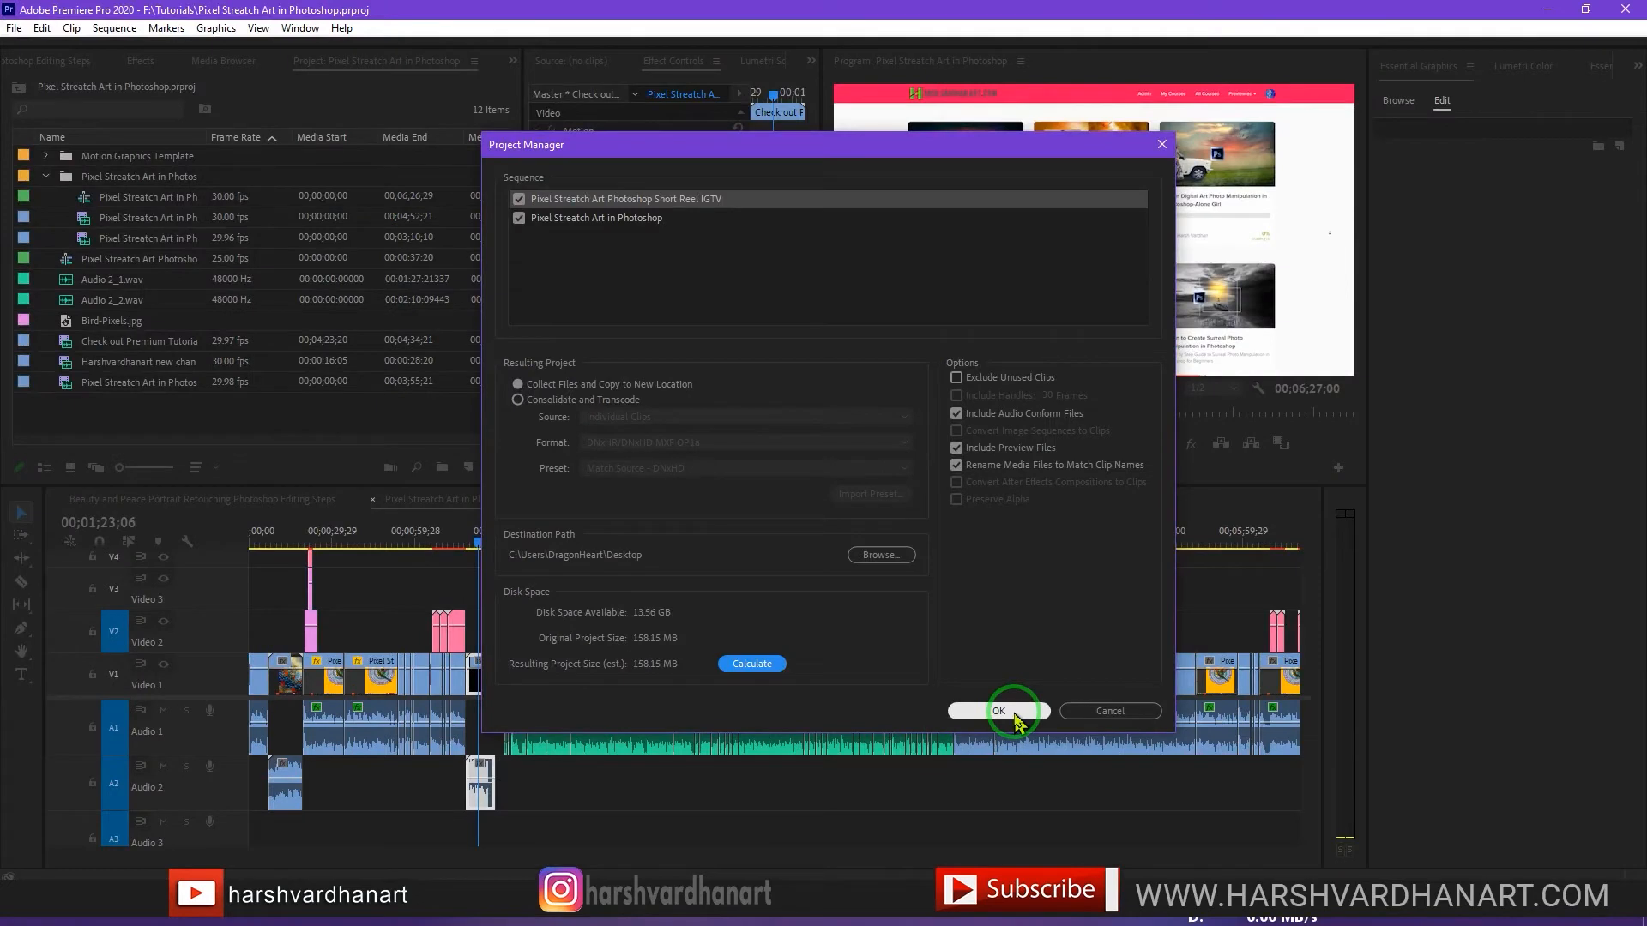
click(996, 710)
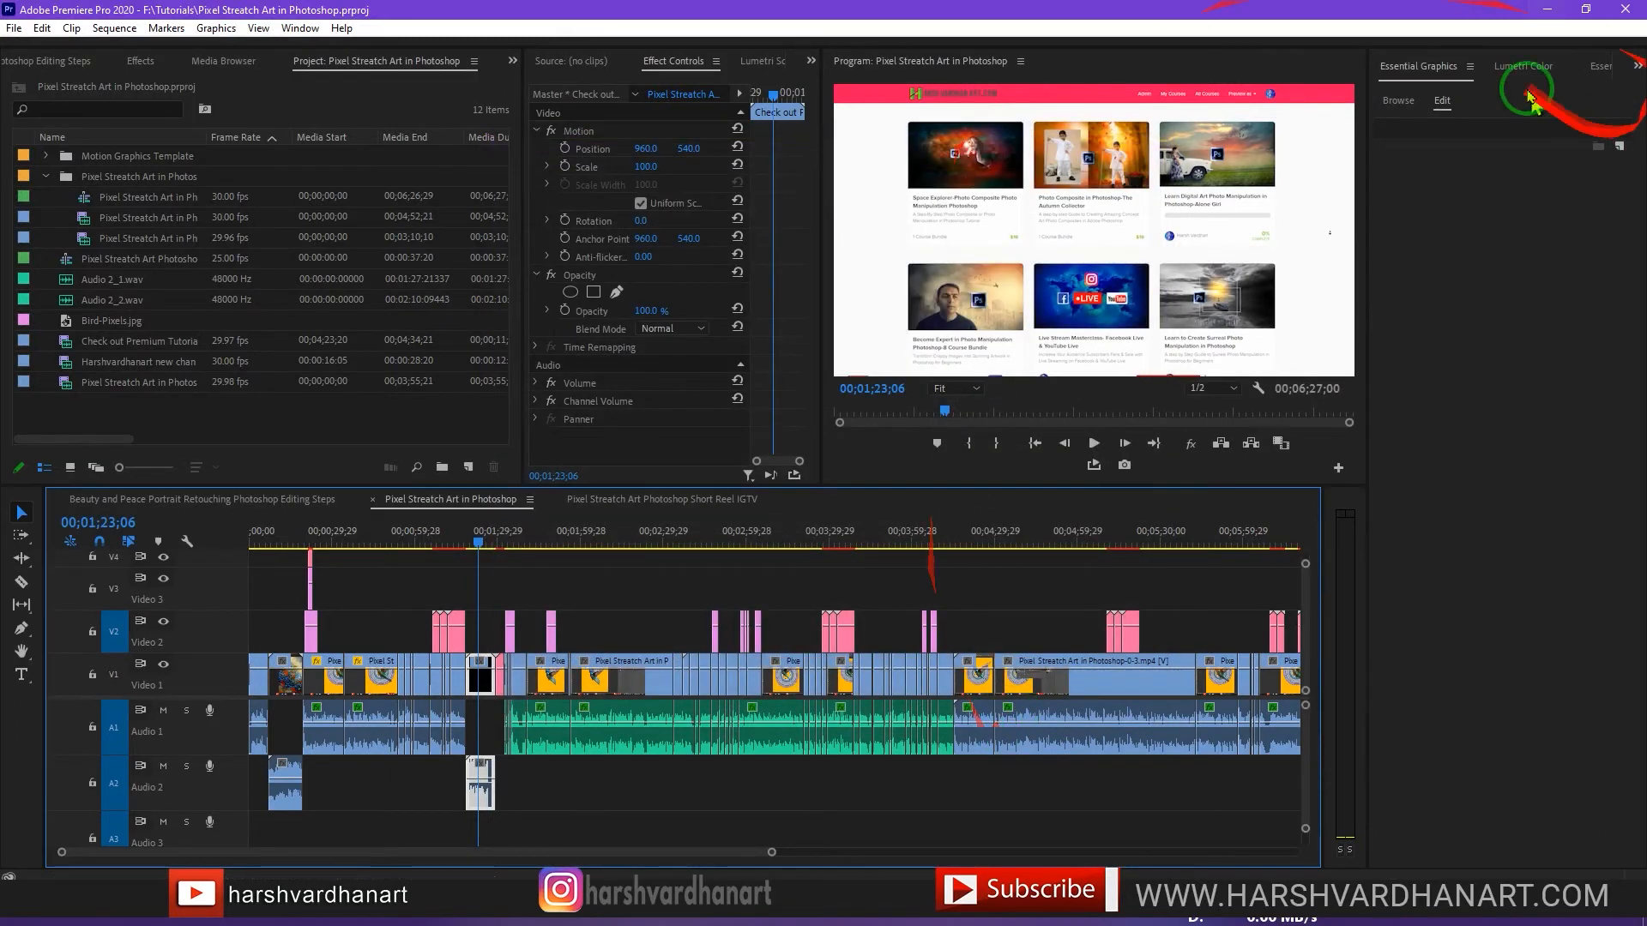
click(1585, 10)
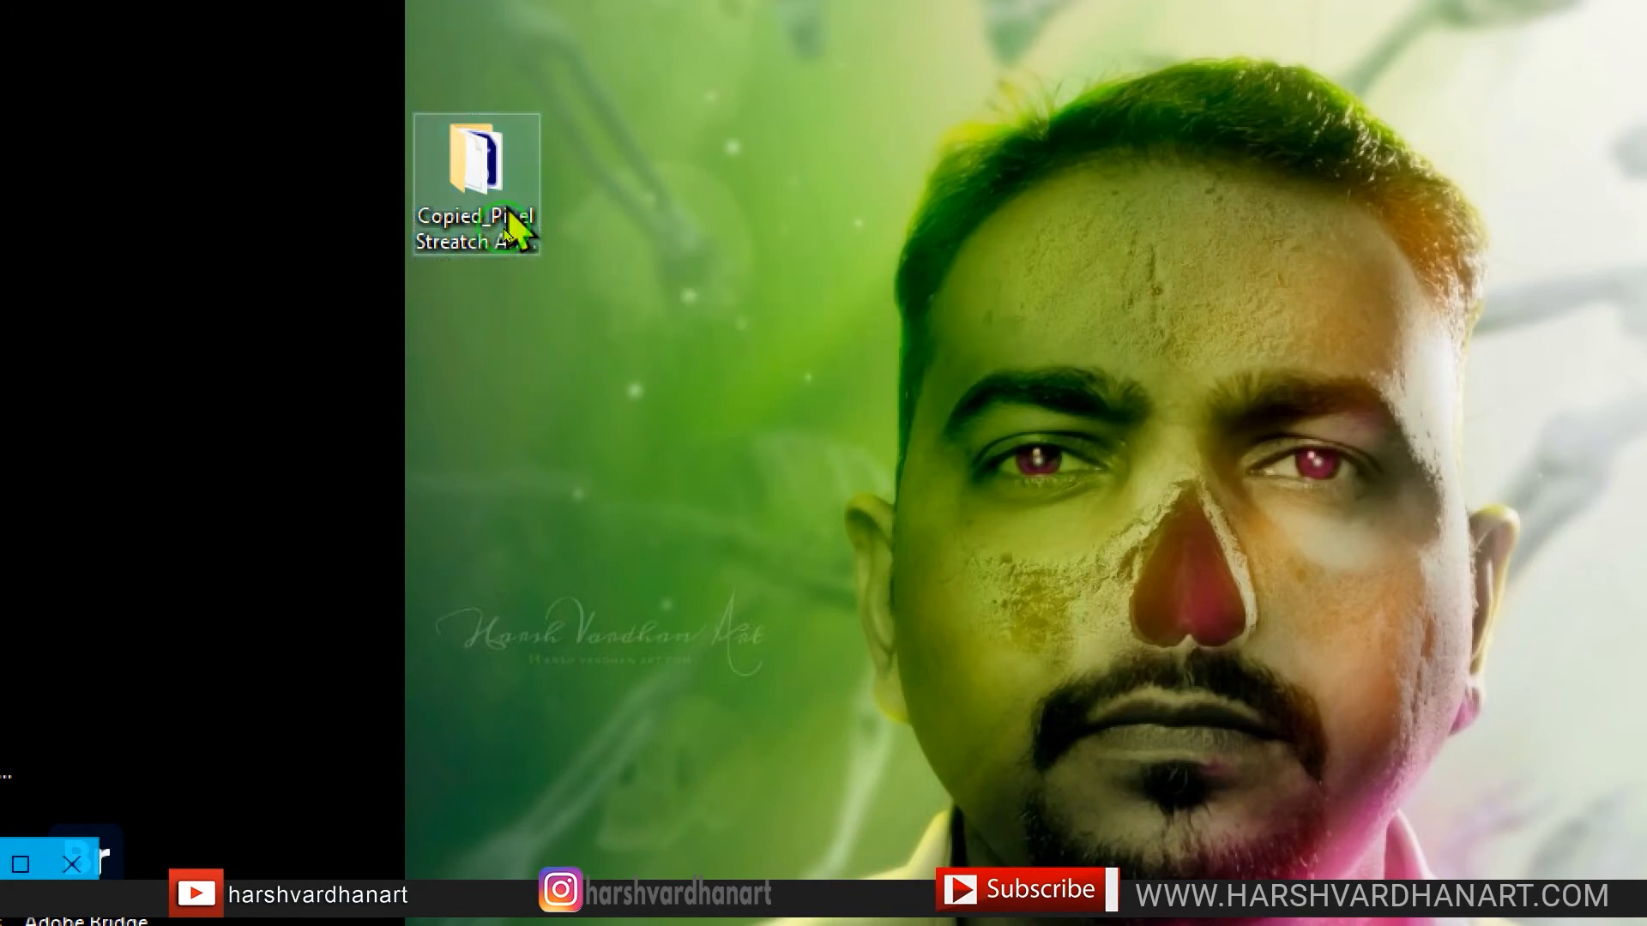
Open the Copied_Pixel Stretch Art folder on the Desktop to see the project file and media.
double_click(475, 168)
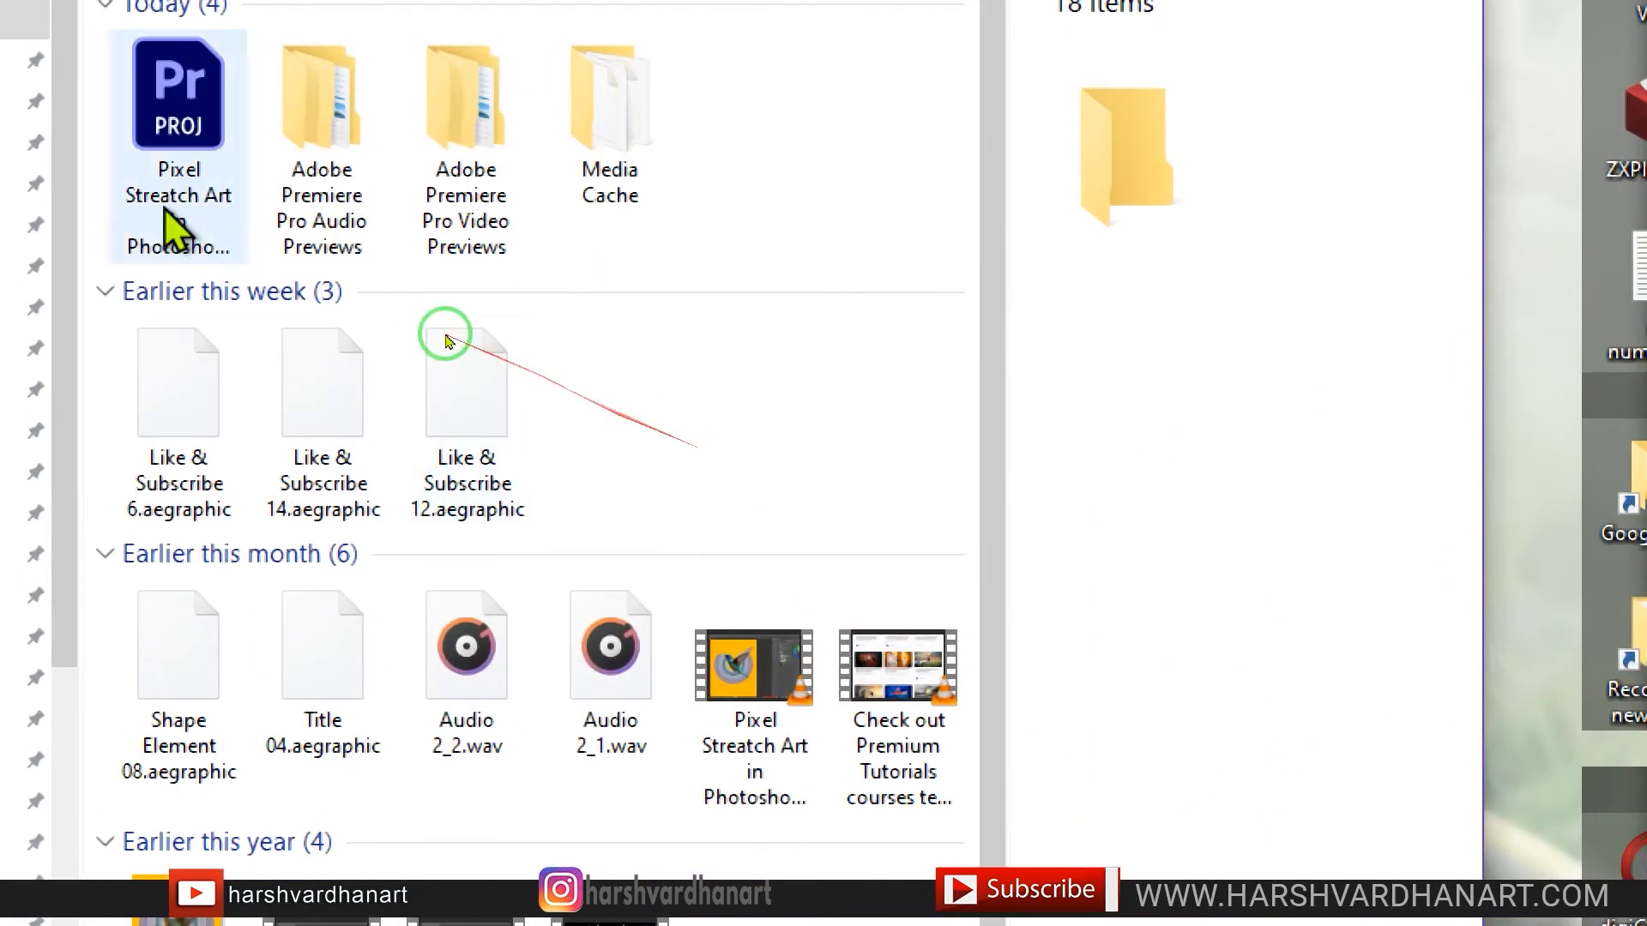
click(177, 100)
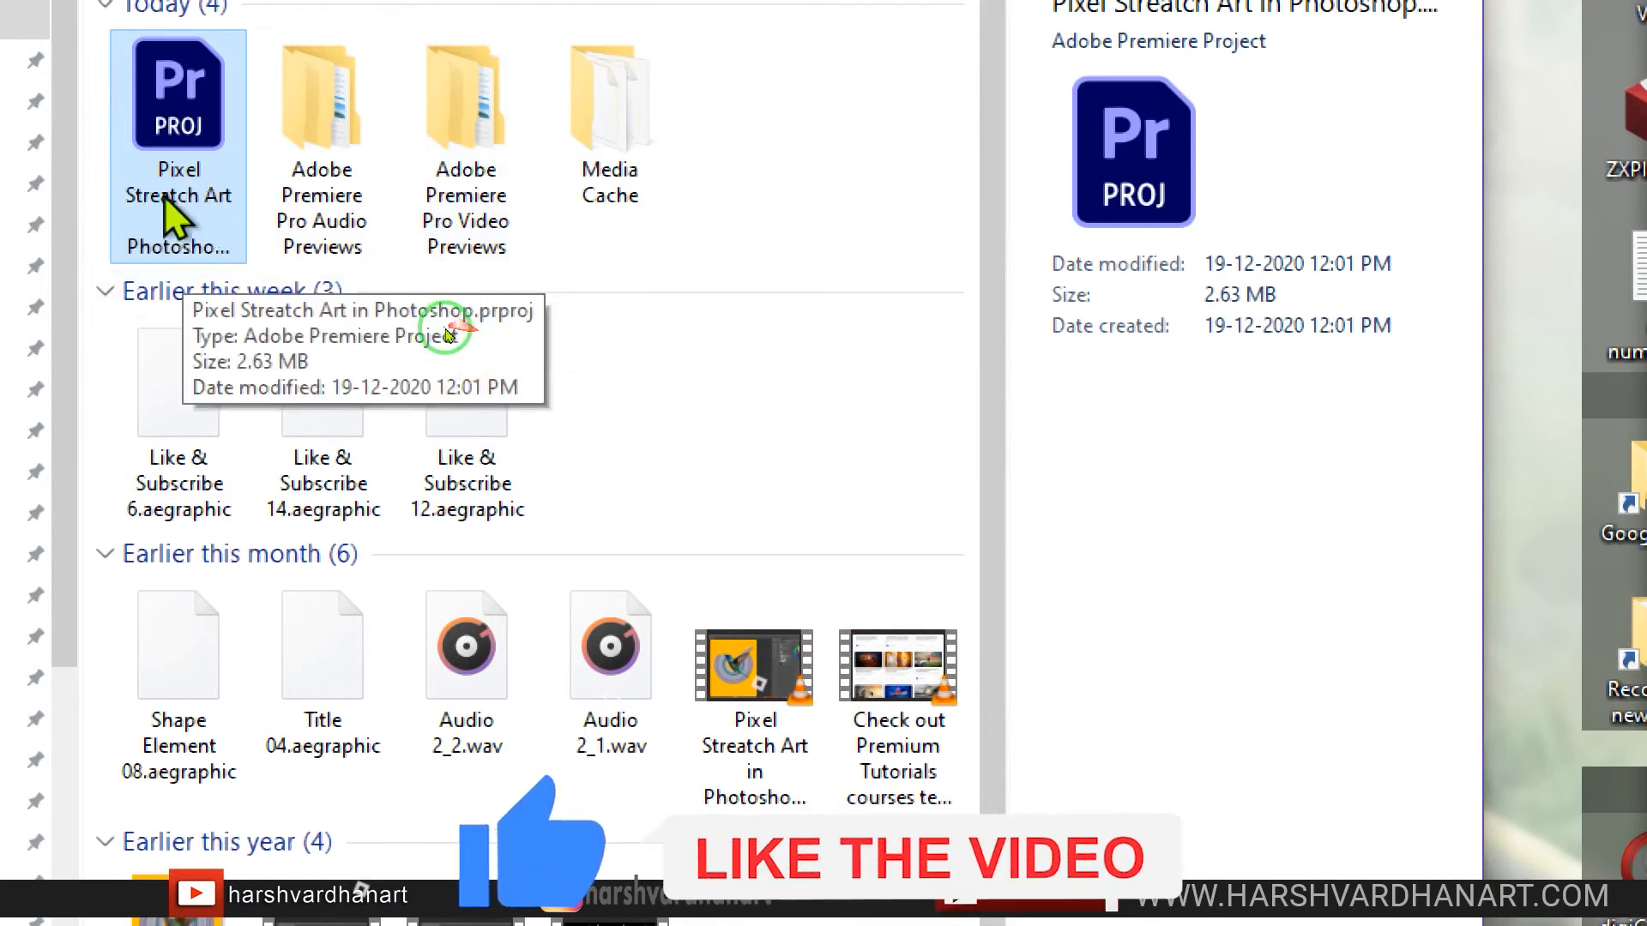
click(321, 100)
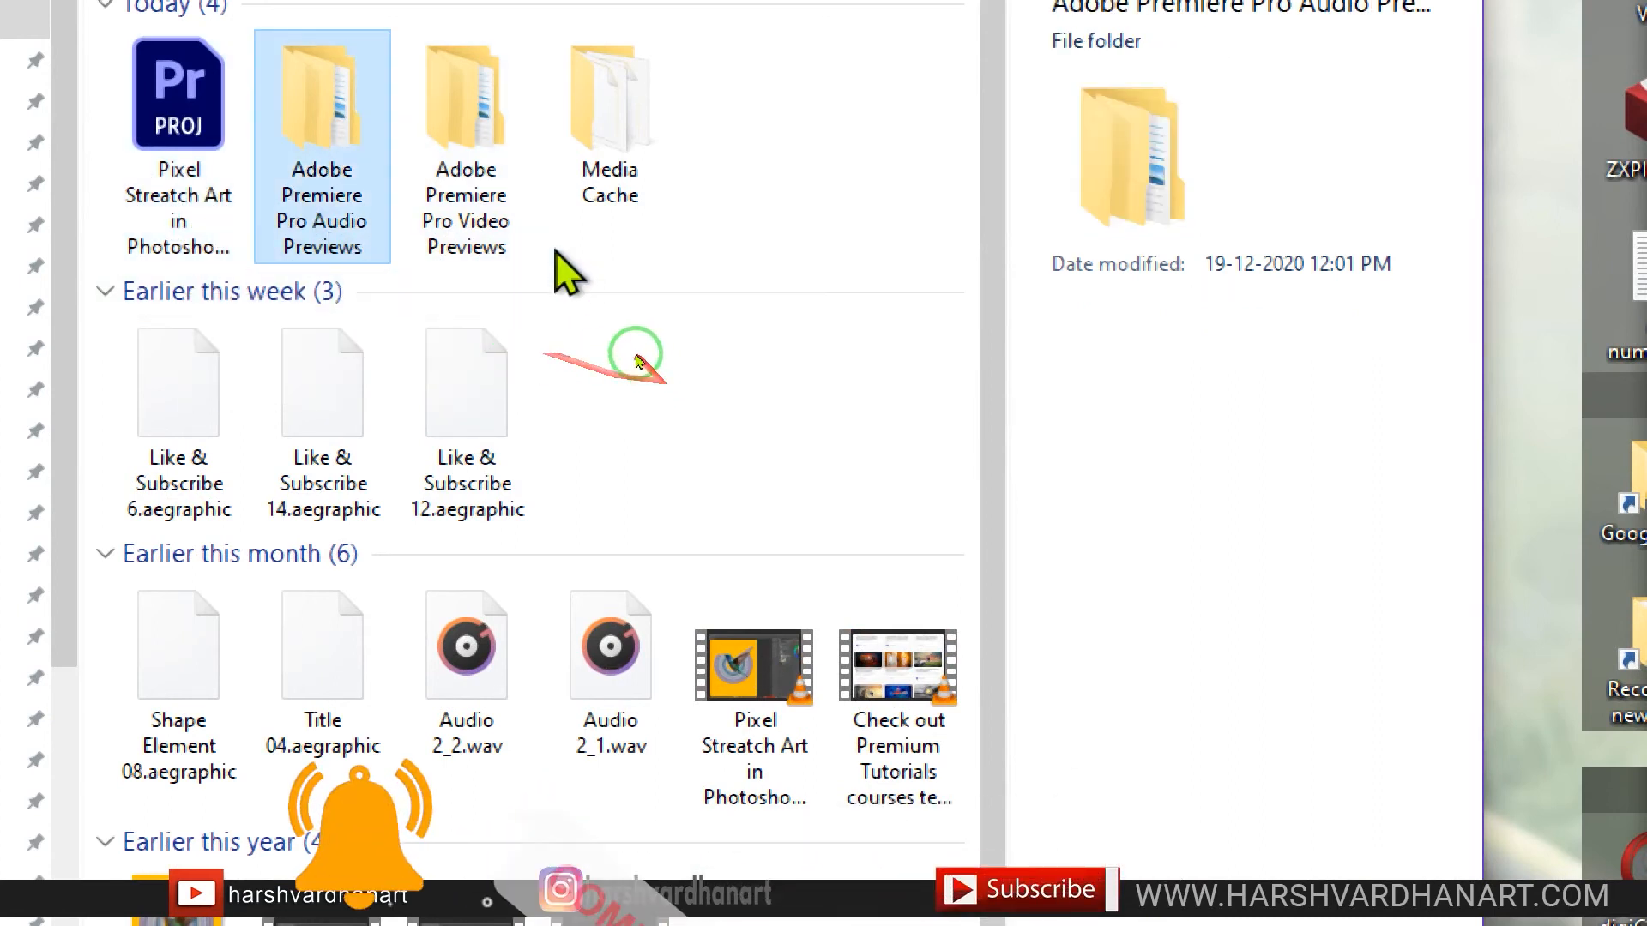
click(608, 94)
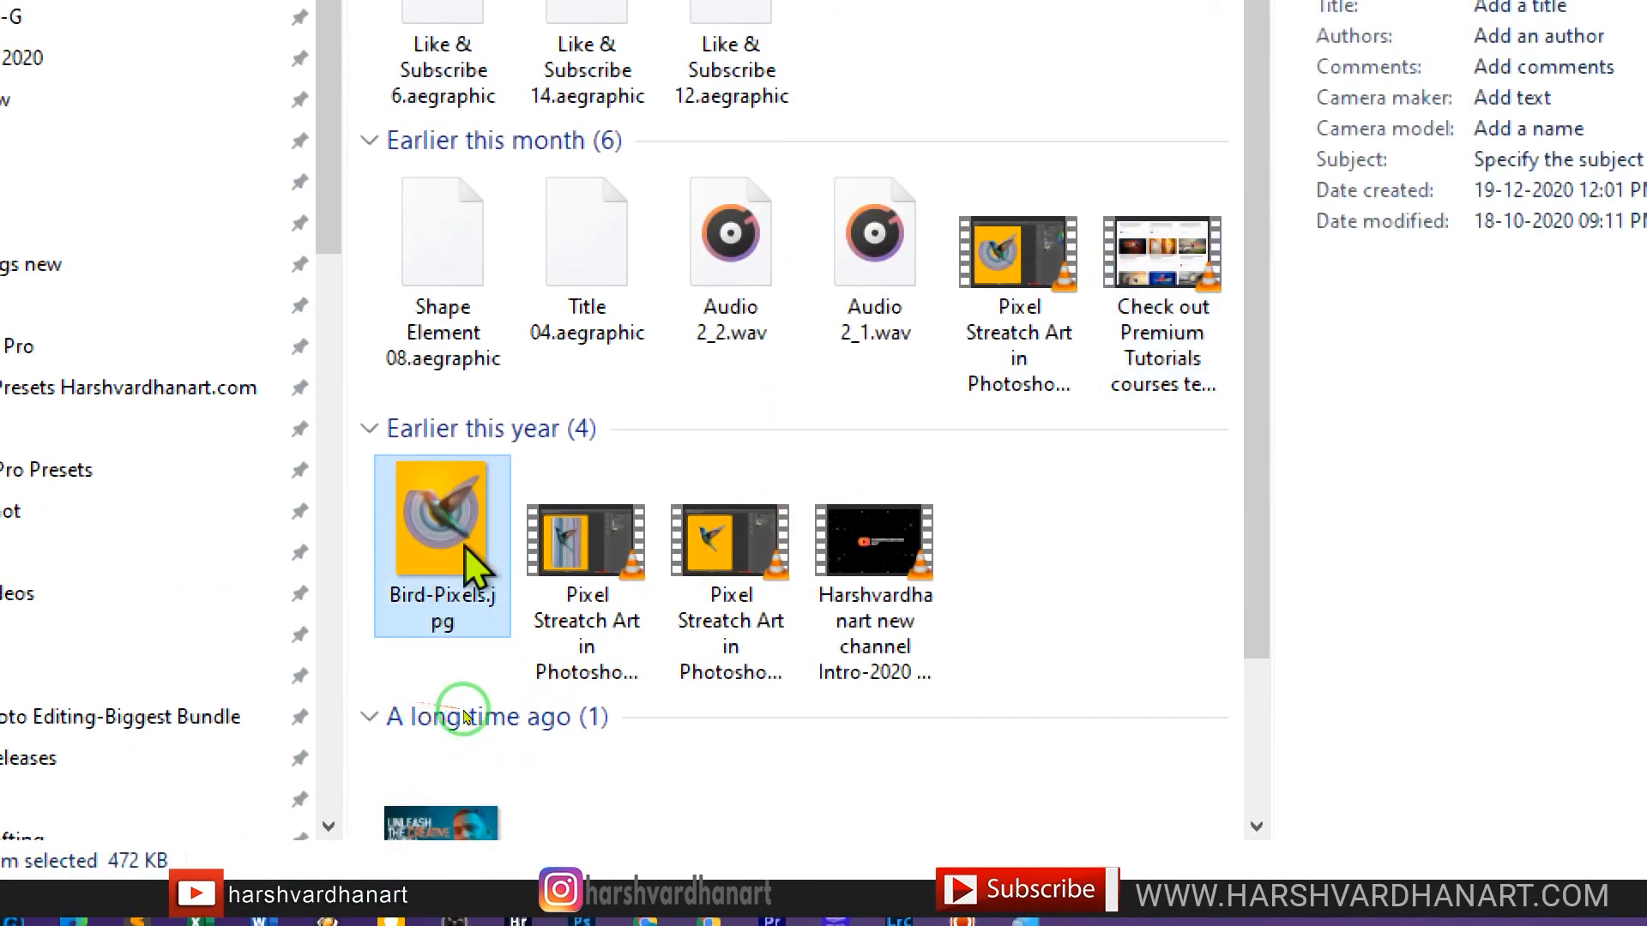
click(729, 540)
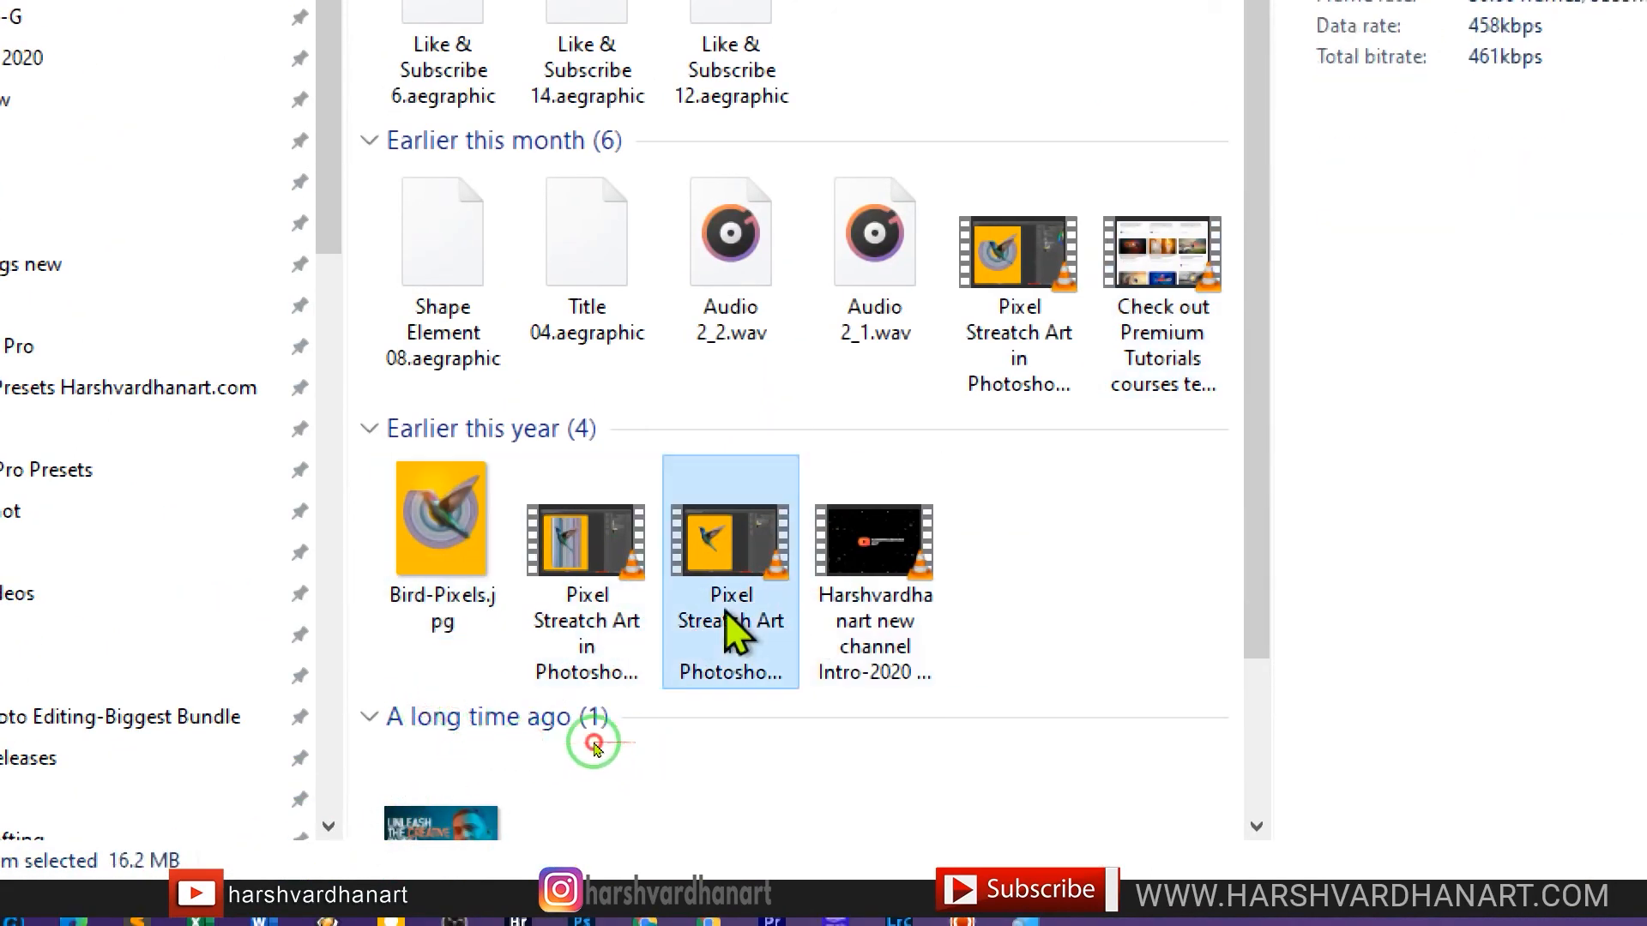